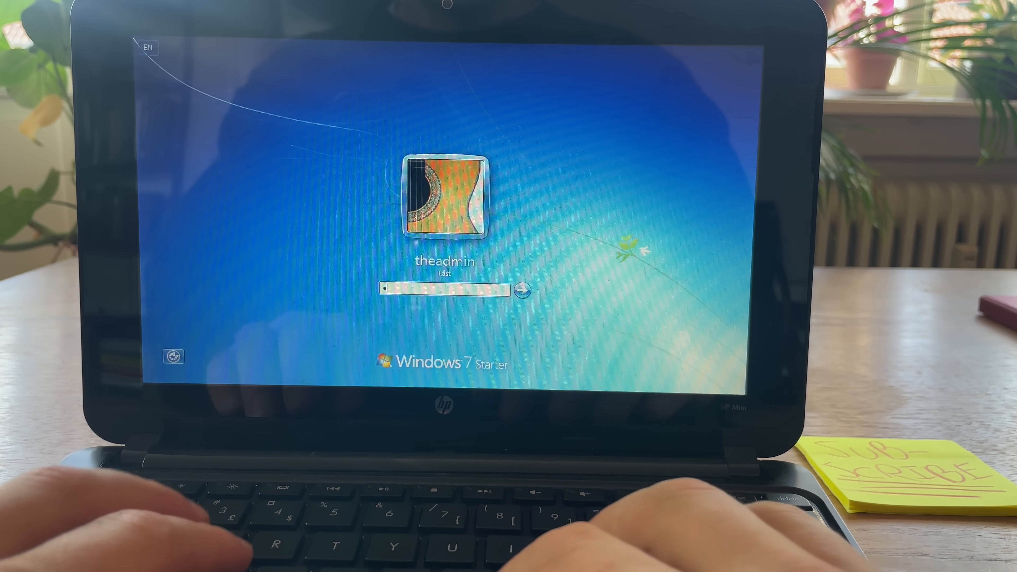
Step: Sign in to Windows 7 and search the Start menu for 'ram' to view System properties
text(password)
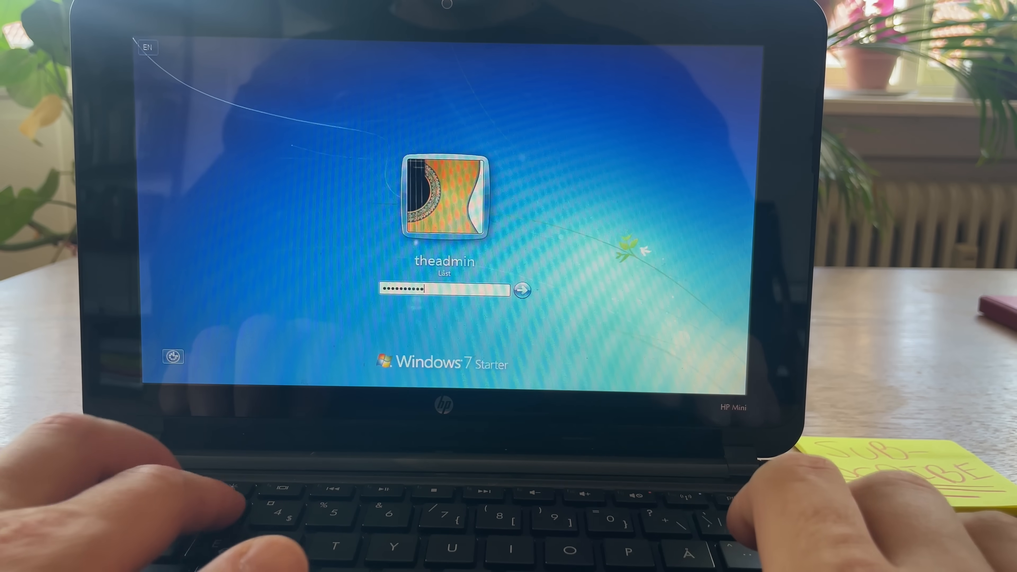
click(521, 289)
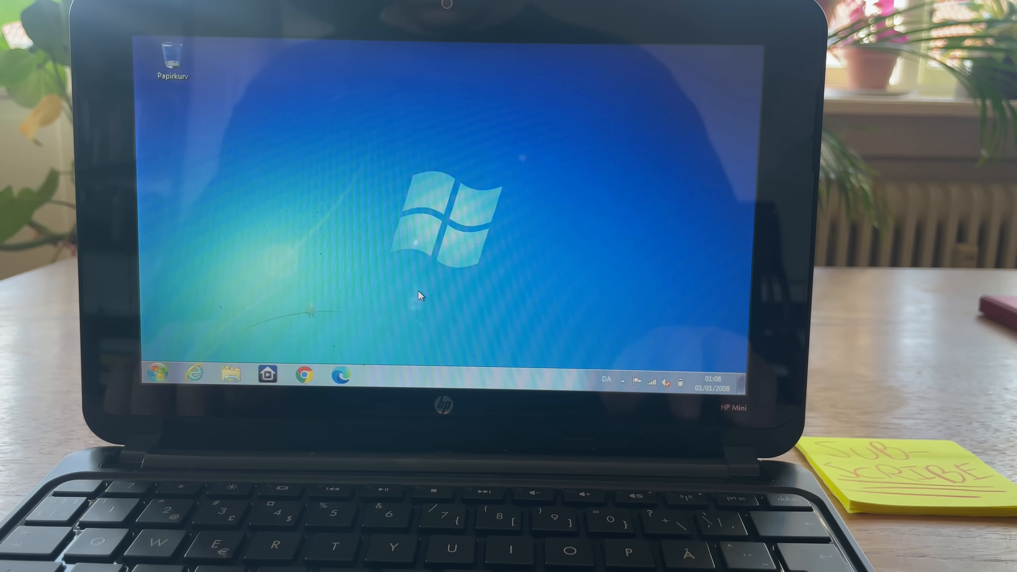
click(156, 371)
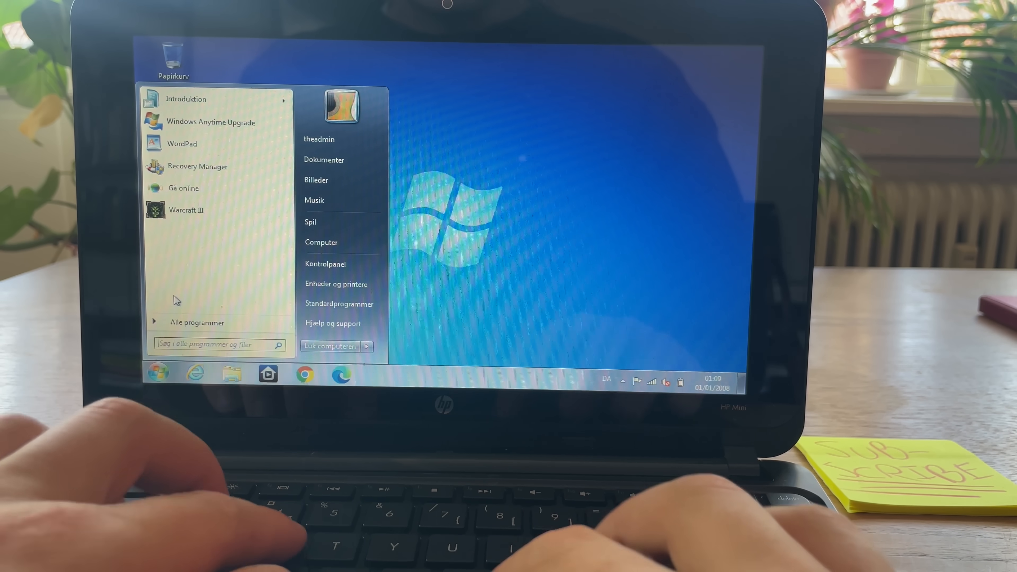
text(ram)
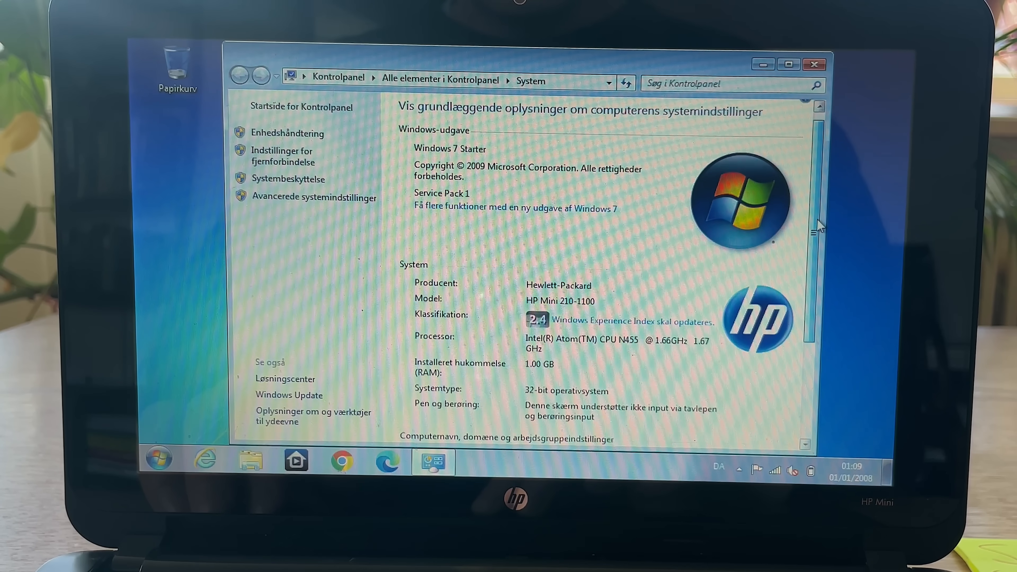
Step: Scroll through the system specs, then reveal a first square in Minesweeper
scroll(down, 3)
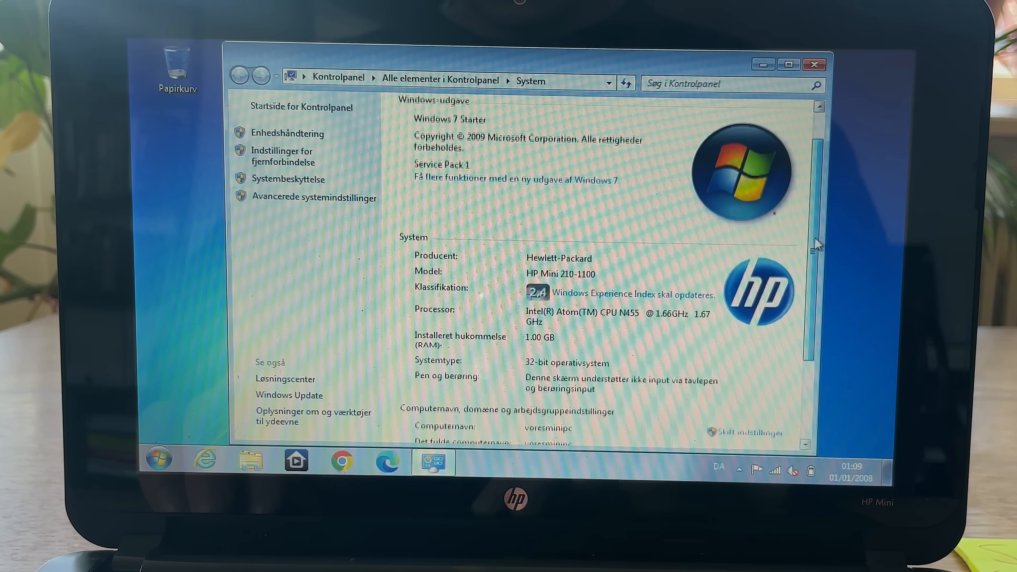
scroll(down, 3)
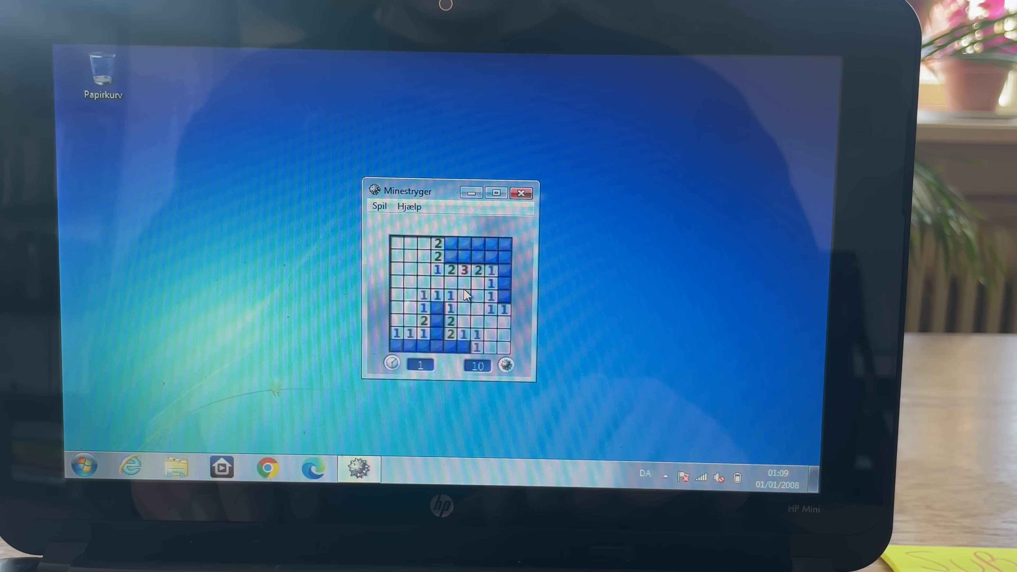
click(492, 246)
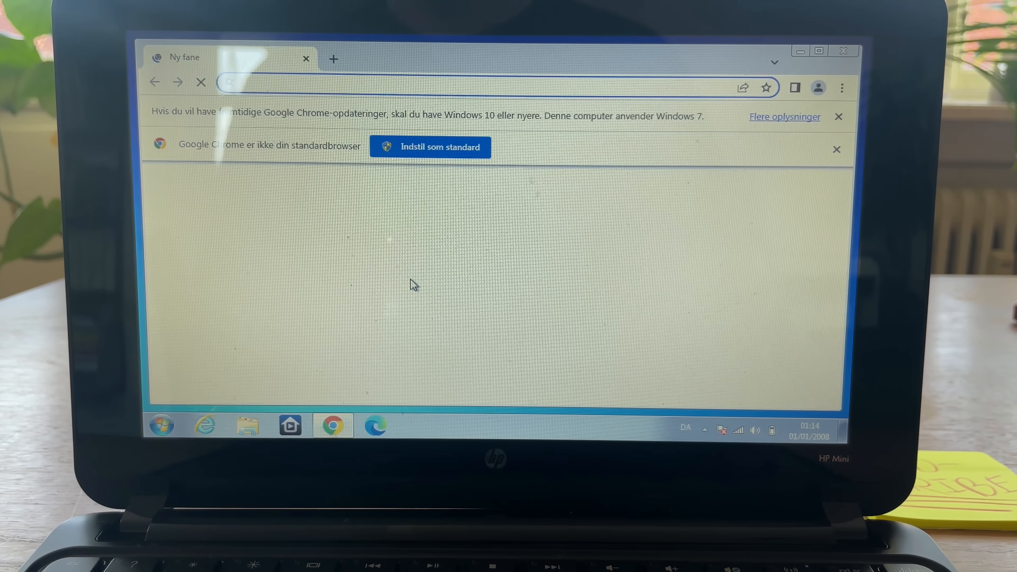
Step: Load youtube.com from Chrome's address bar
text(youtube.co)
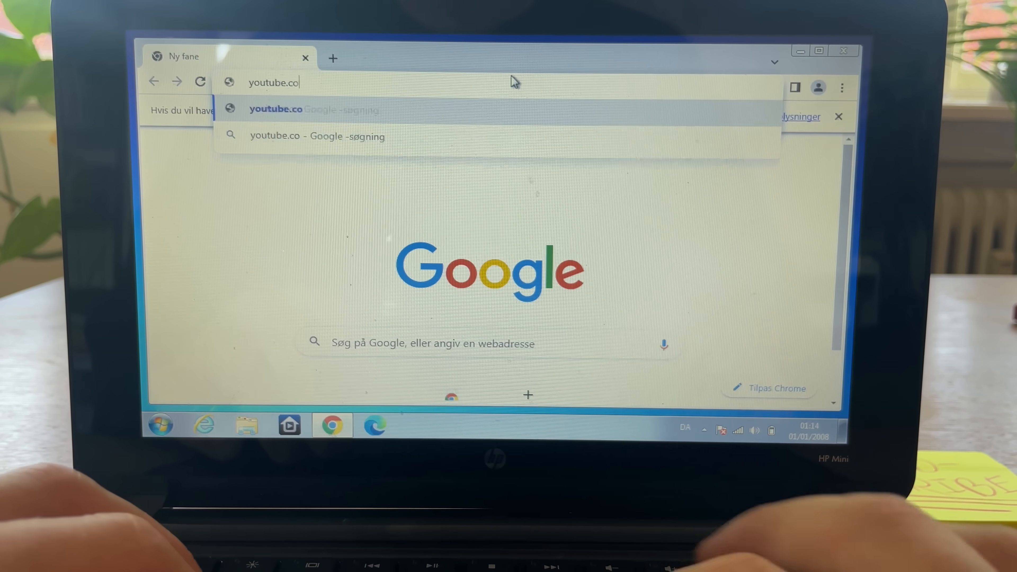
key(Enter)
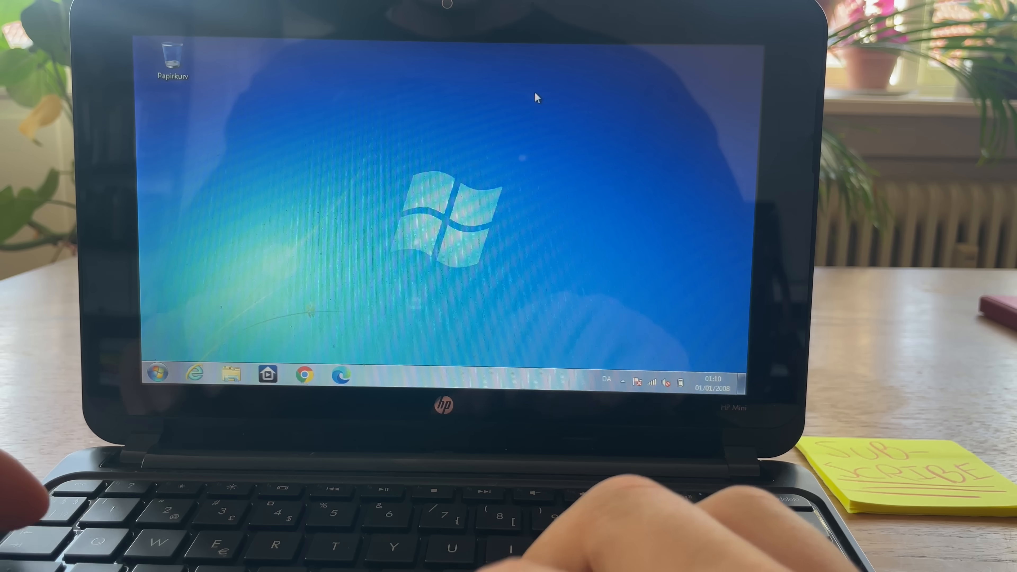
Step: Launch the browser from the taskbar to reach the Lubuntu homepage
click(156, 374)
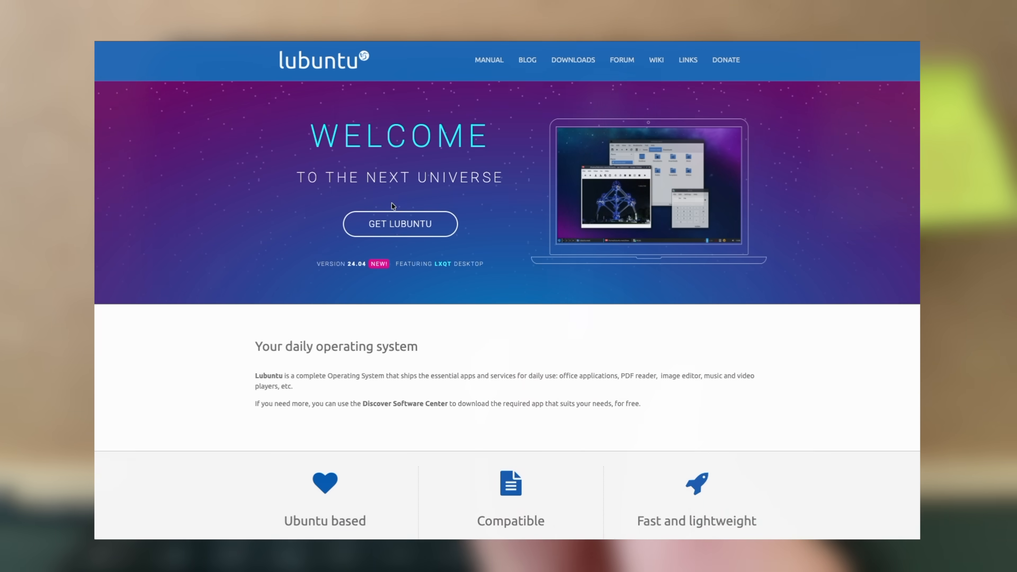
Step: Boot the Lubuntu live session to its welcome screen with English and Ethernet connected
click(573, 60)
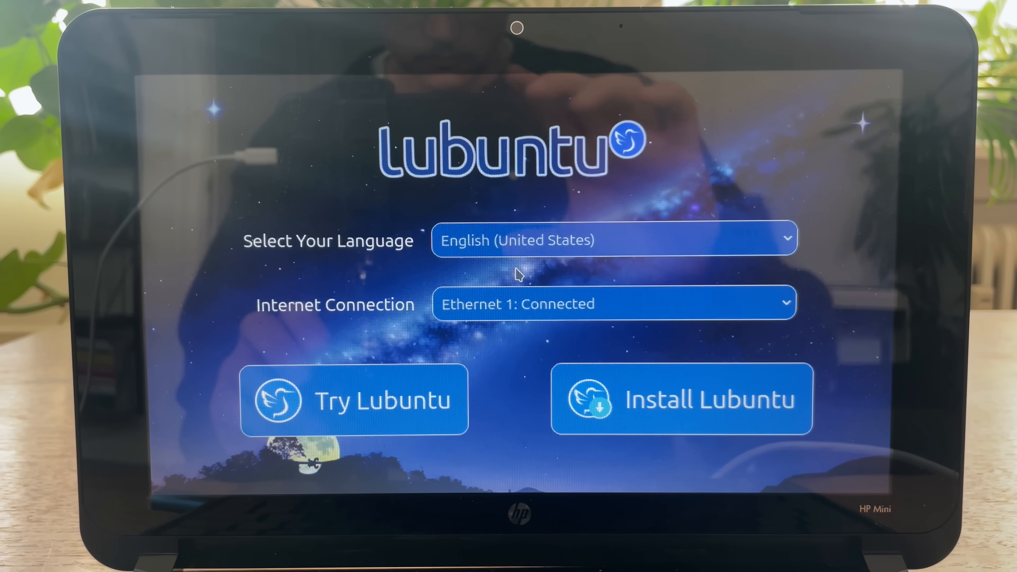
mouse_move(675, 305)
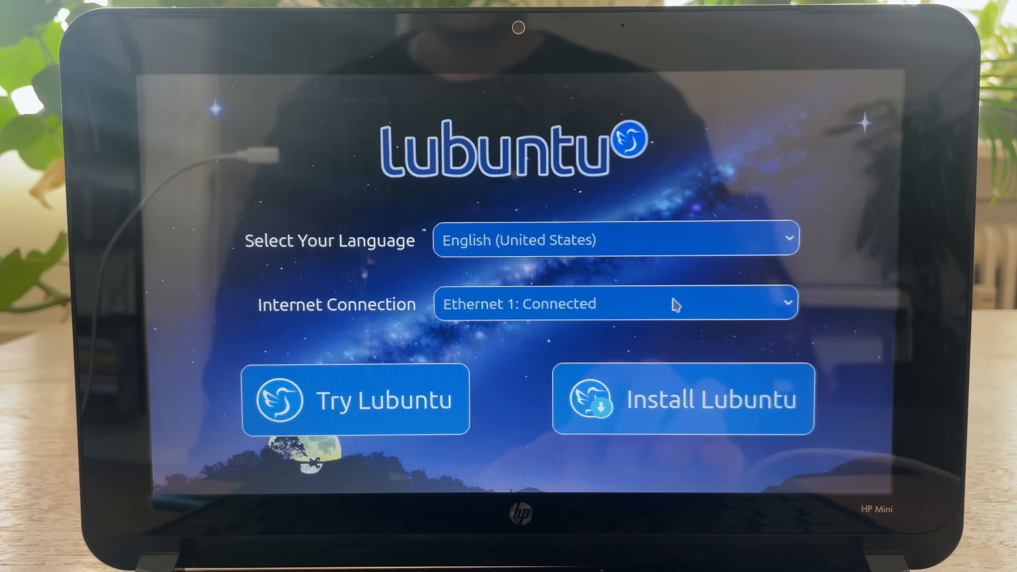
mouse_move(682, 419)
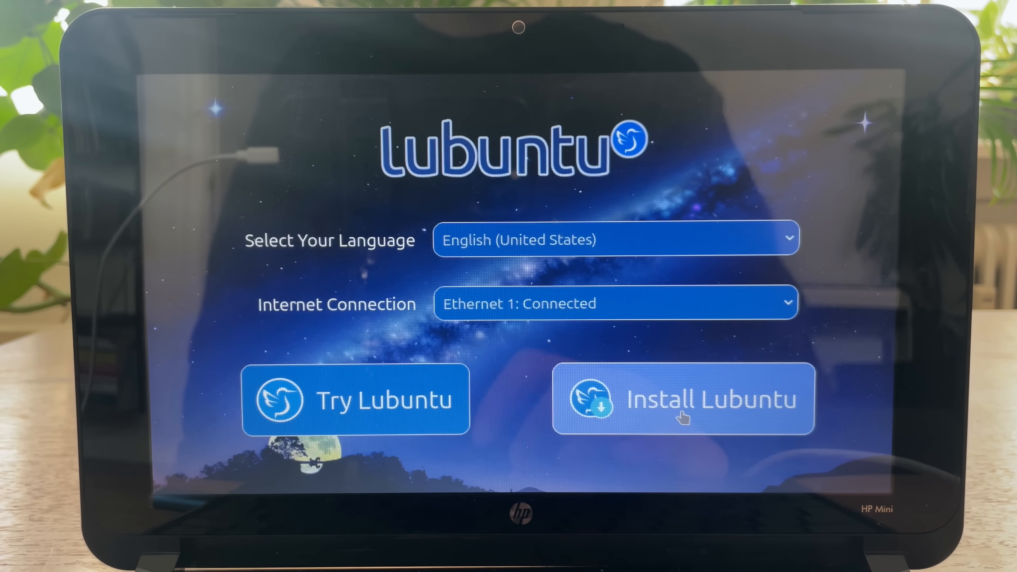
Step: Advance the installer through Welcome, Copenhagen location and normal mode, choosing partition sda3 to replace
click(683, 399)
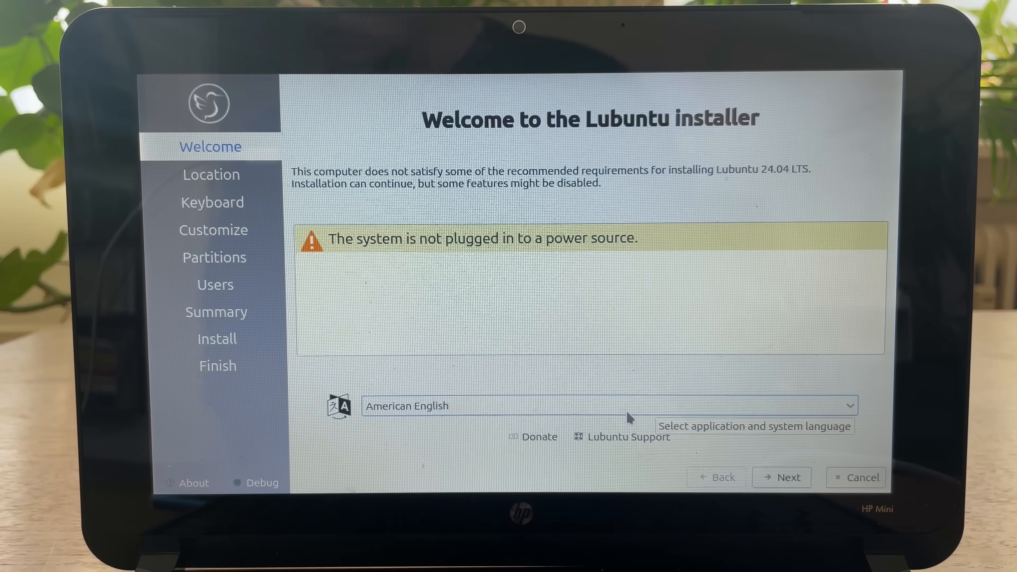
click(781, 477)
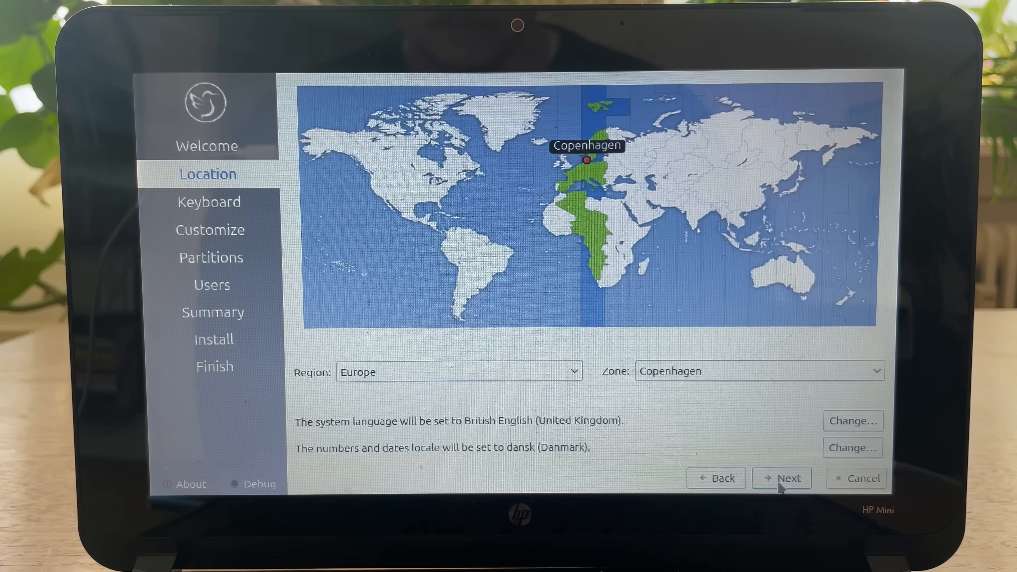
click(781, 477)
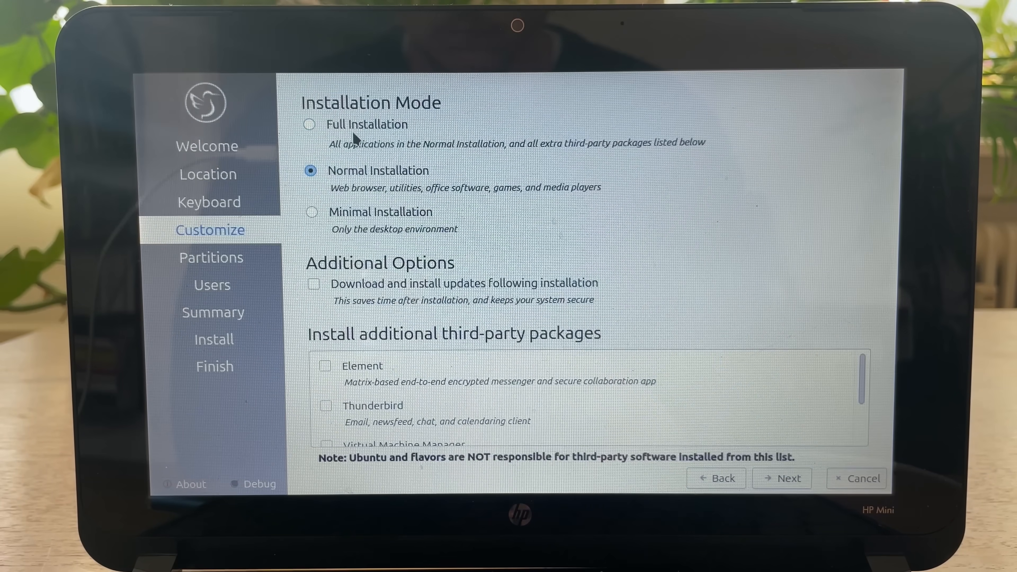
click(781, 478)
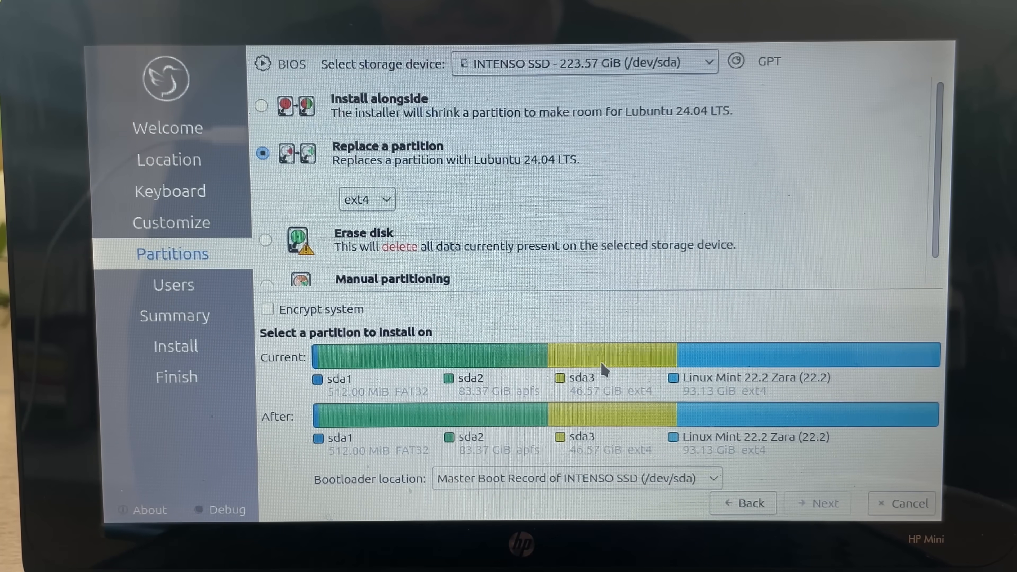
click(816, 503)
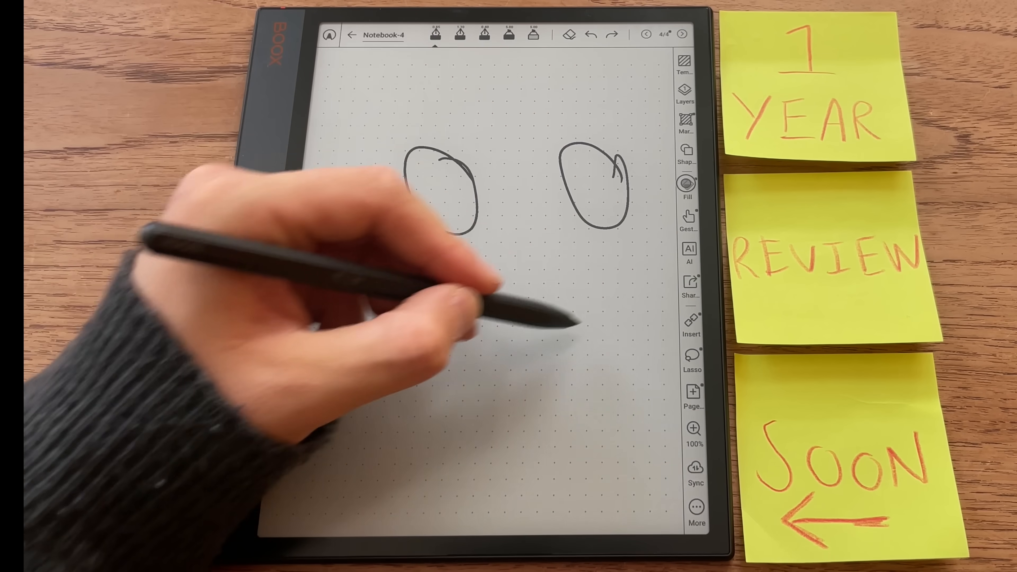
Step: Run the MX Linux installer through to its closing page with community links
drag(389, 266, 630, 279)
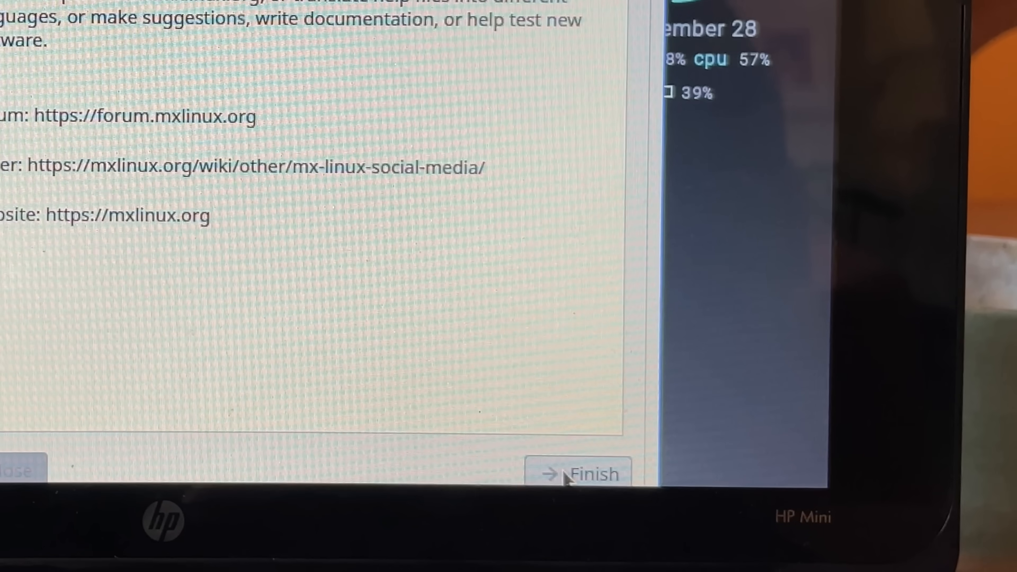
Step: Finish installation, launch guvcview from a 'webca' menu search, and write 'Okay this does s' in Writer
click(587, 474)
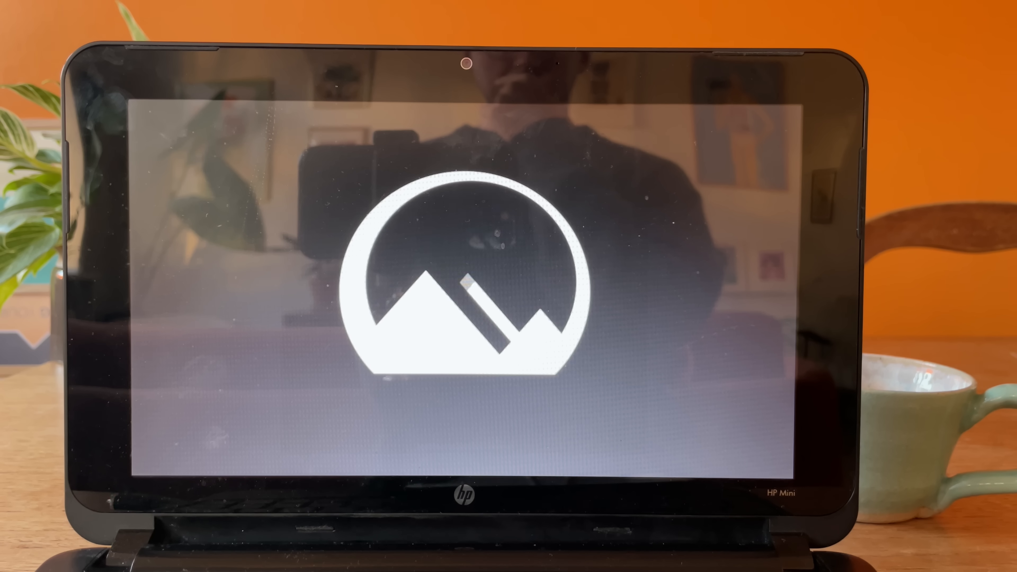
text(webca)
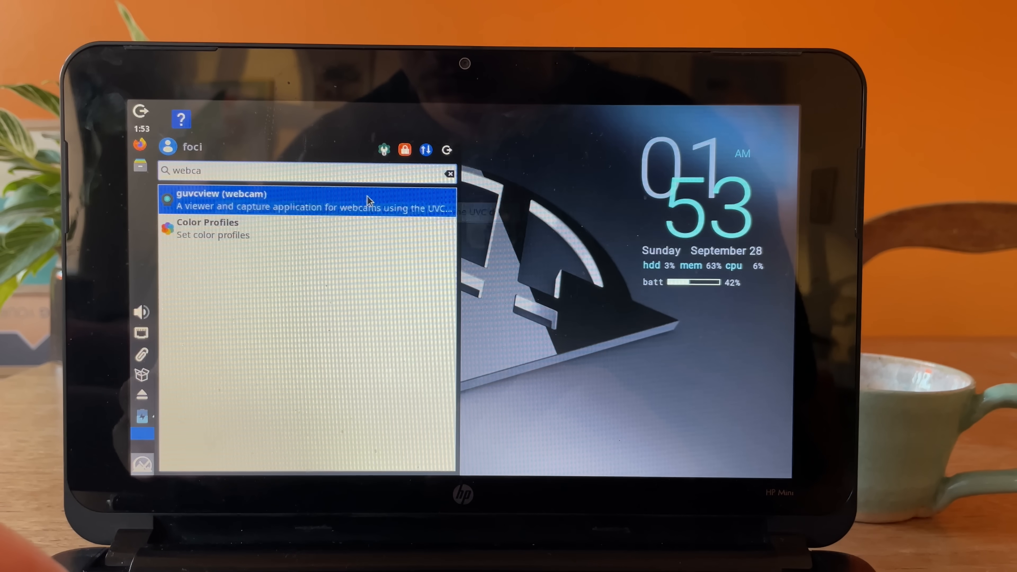
click(223, 193)
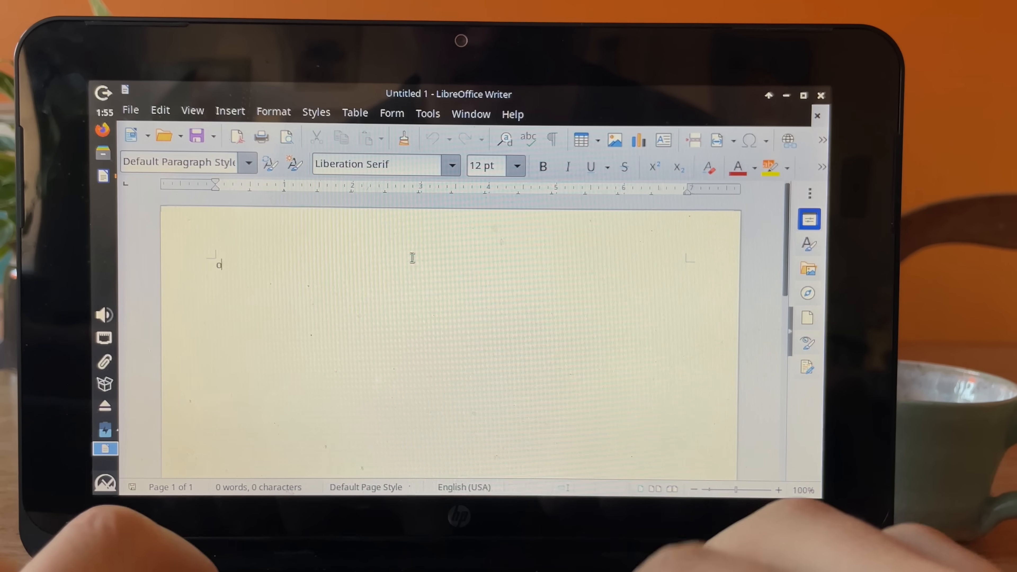
text(Okay this does s)
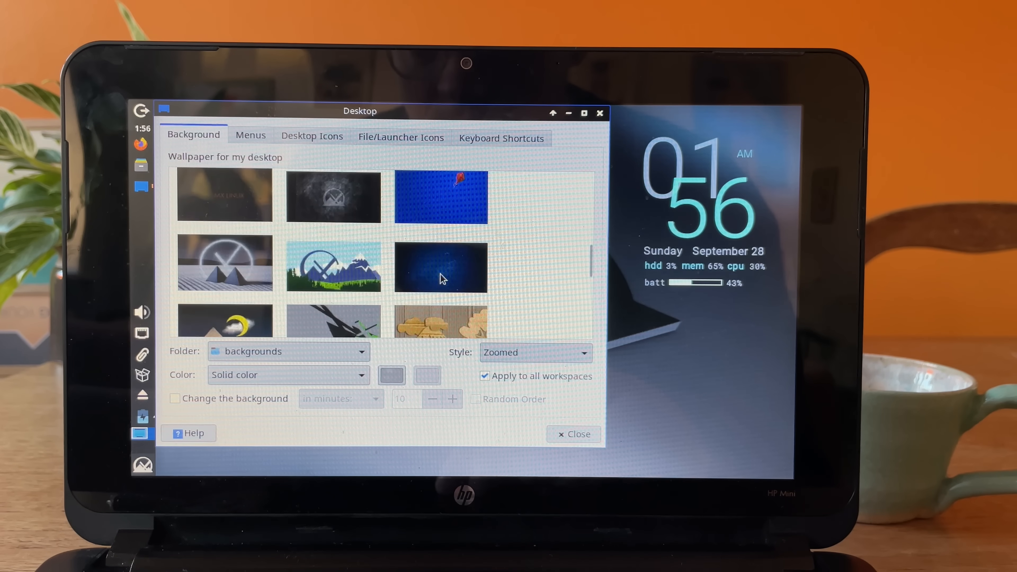
Step: Apply the library photo with hanging light bulbs as the desktop wallpaper
scroll(down, 3)
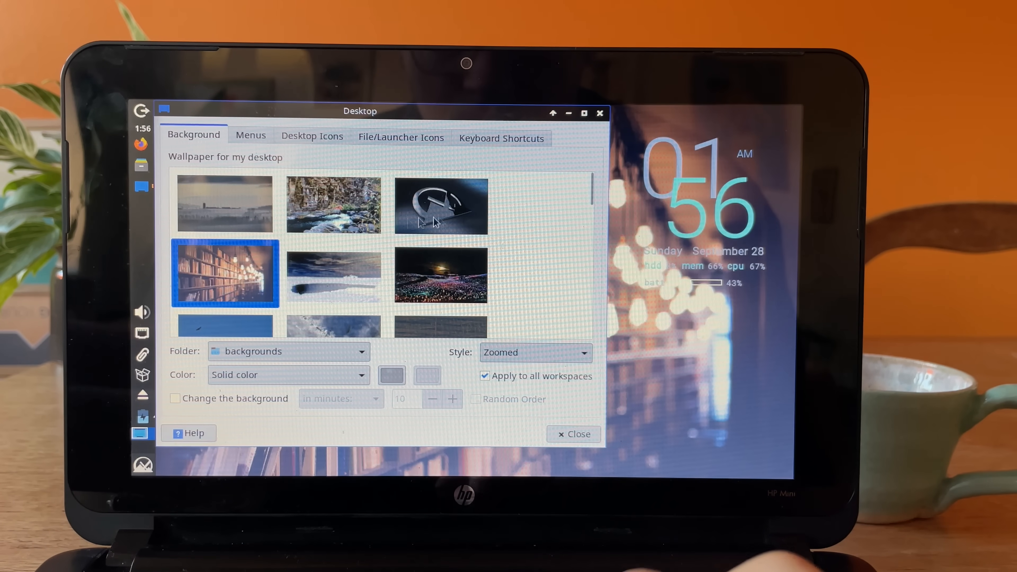
click(574, 433)
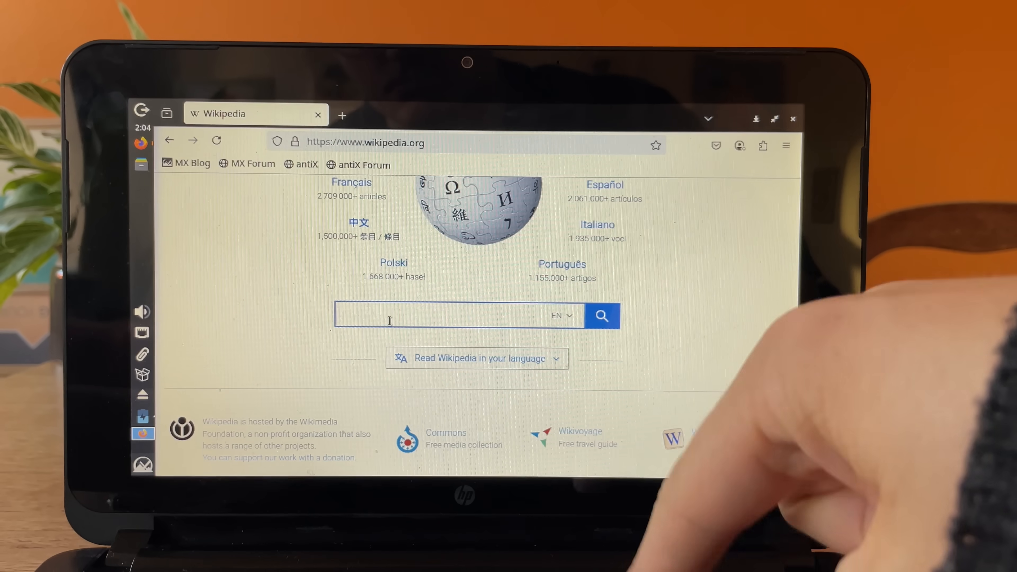
Step: Search Wikipedia for 'chimpanzee' and open the Chimpanzee article
text(chimpanzee)
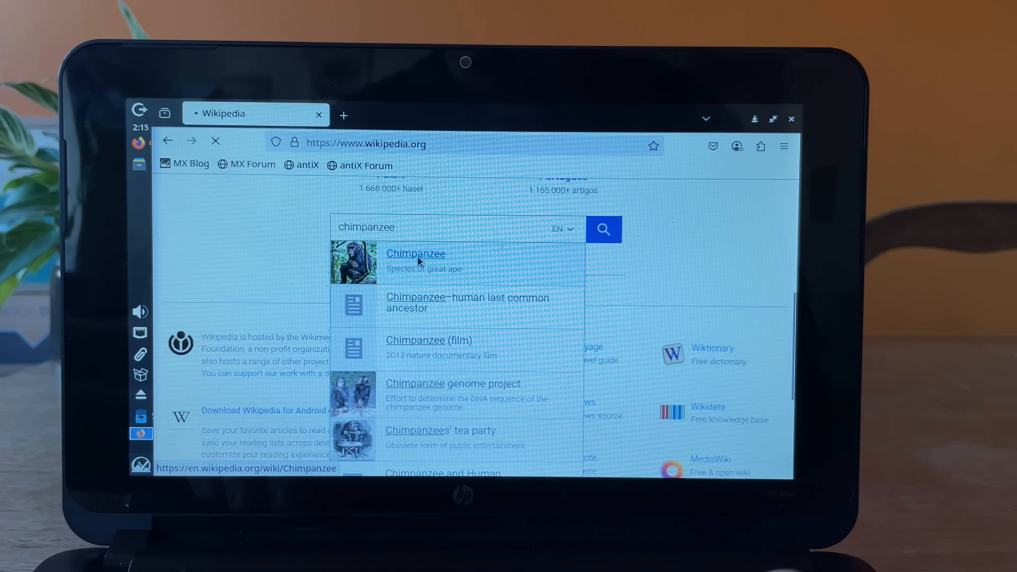
click(416, 253)
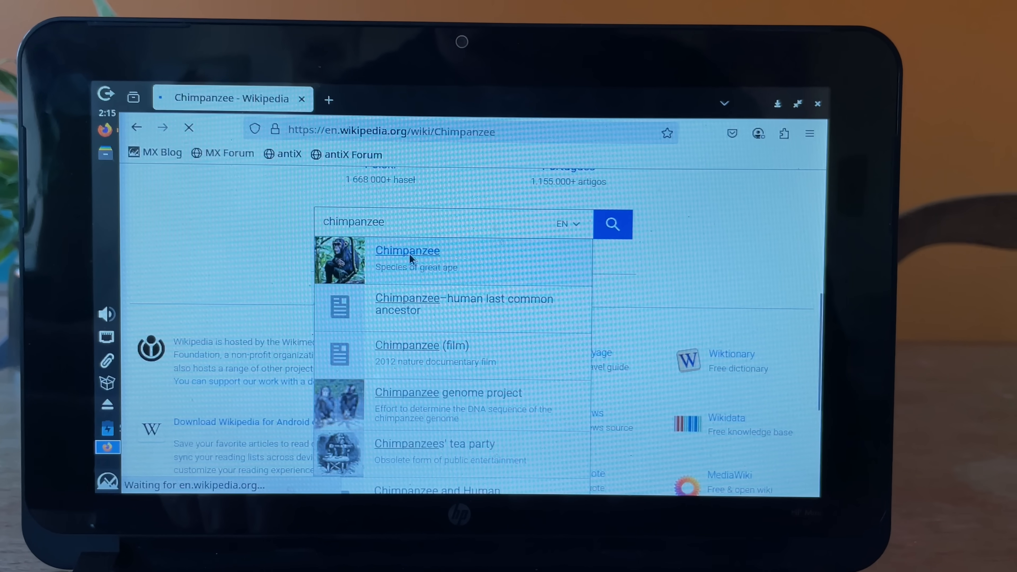
click(407, 250)
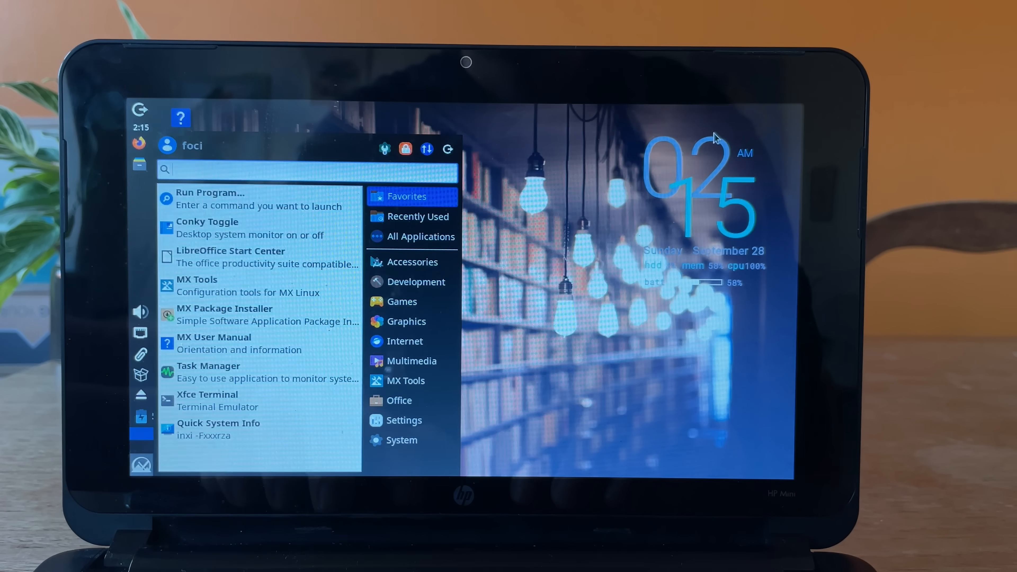
Step: Search the application menu for 'games' to list Peg-E, LBreakout2, Mahjongg and Swell Foop
text(games)
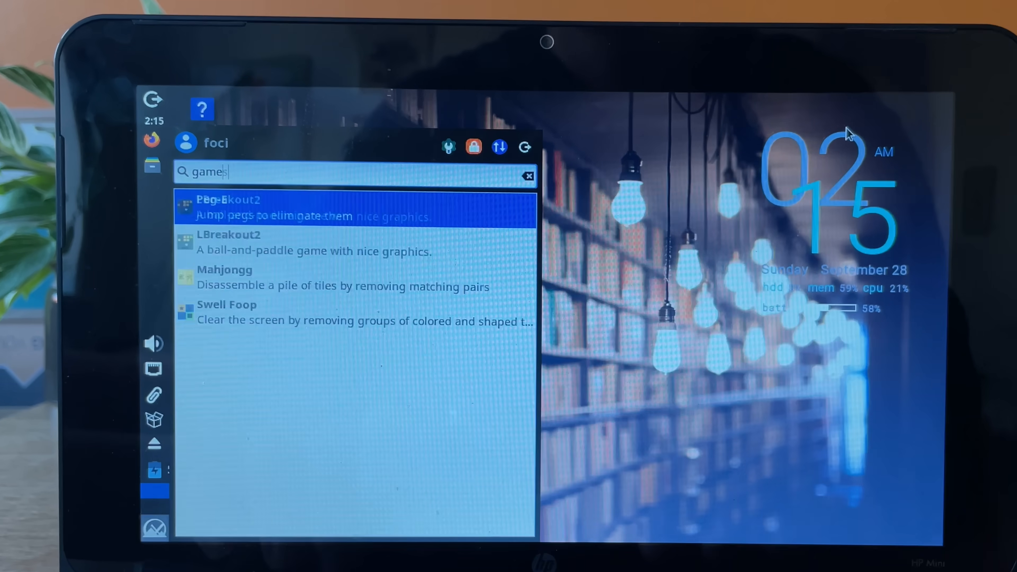